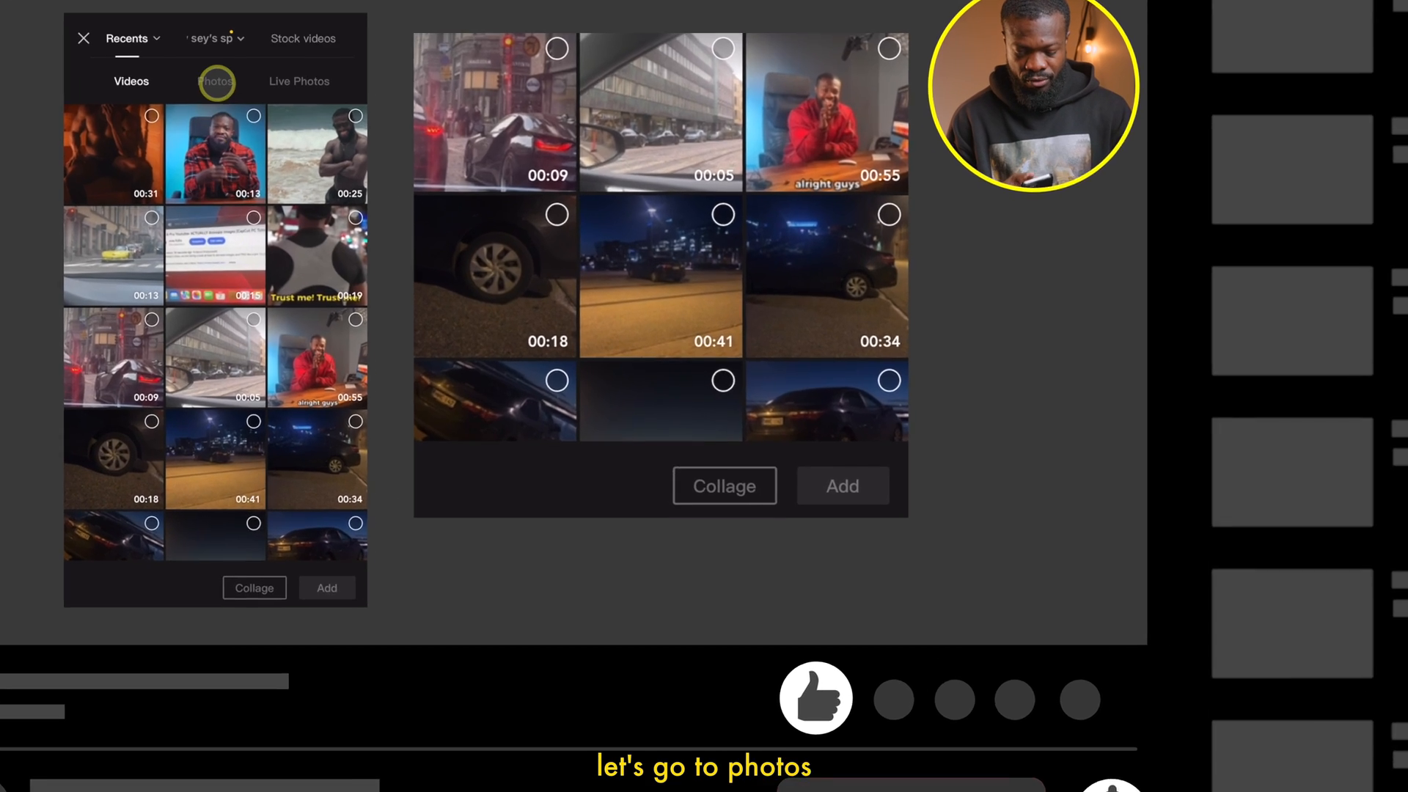
Import the YouTube channel screenshot from Photos and the talking-head video clip.
click(216, 80)
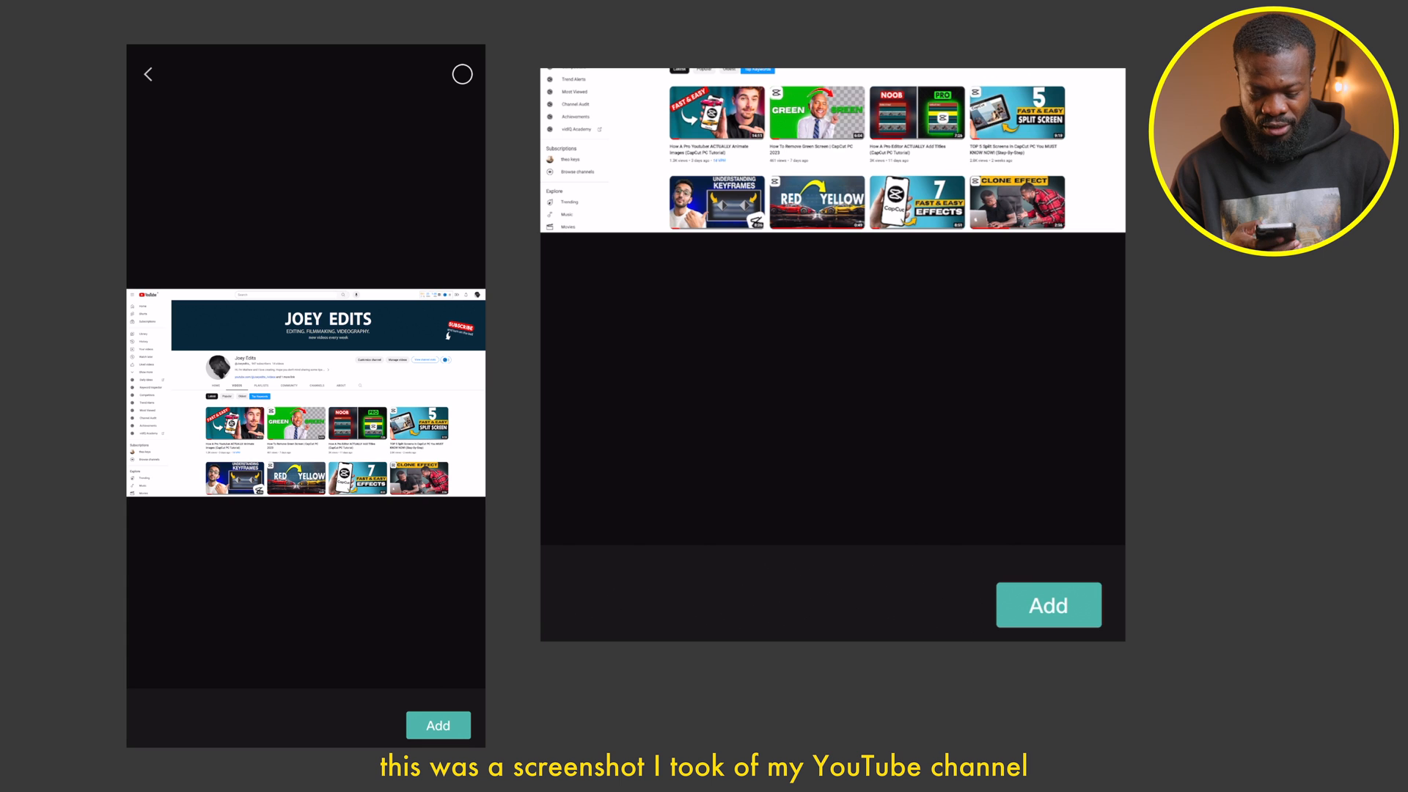
click(1048, 605)
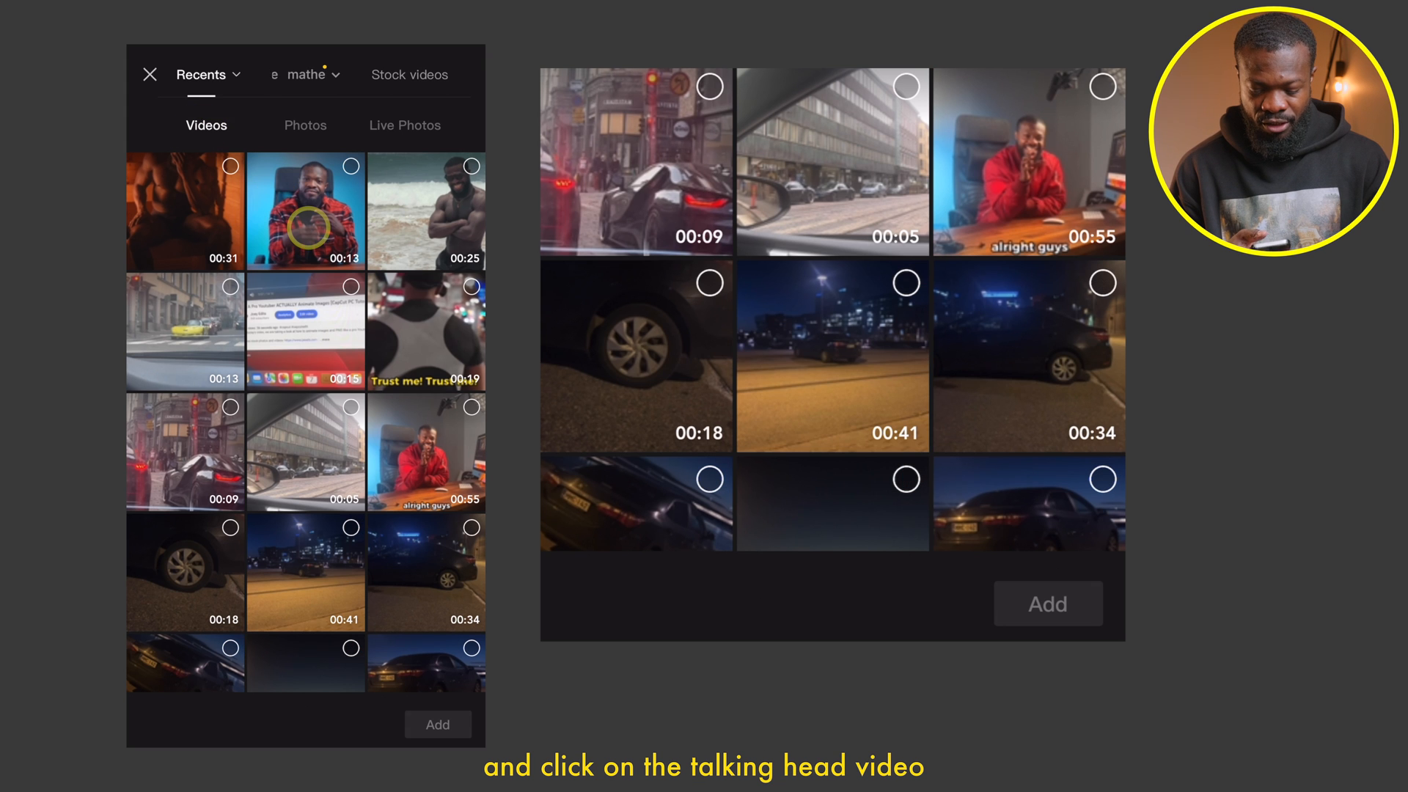
click(305, 209)
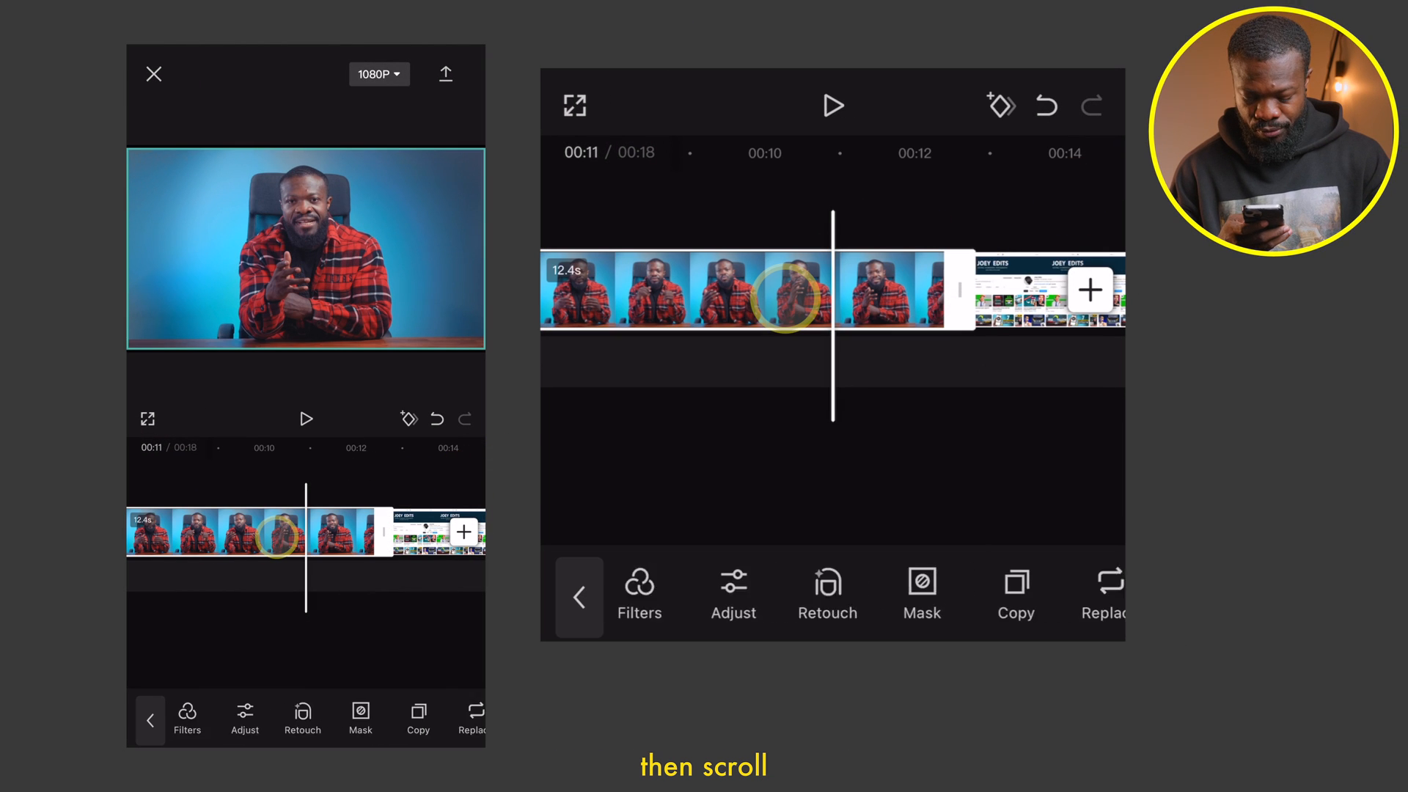
Make the talking-head clip a circle-masked overlay in the bottom-right corner, then preview.
click(920, 597)
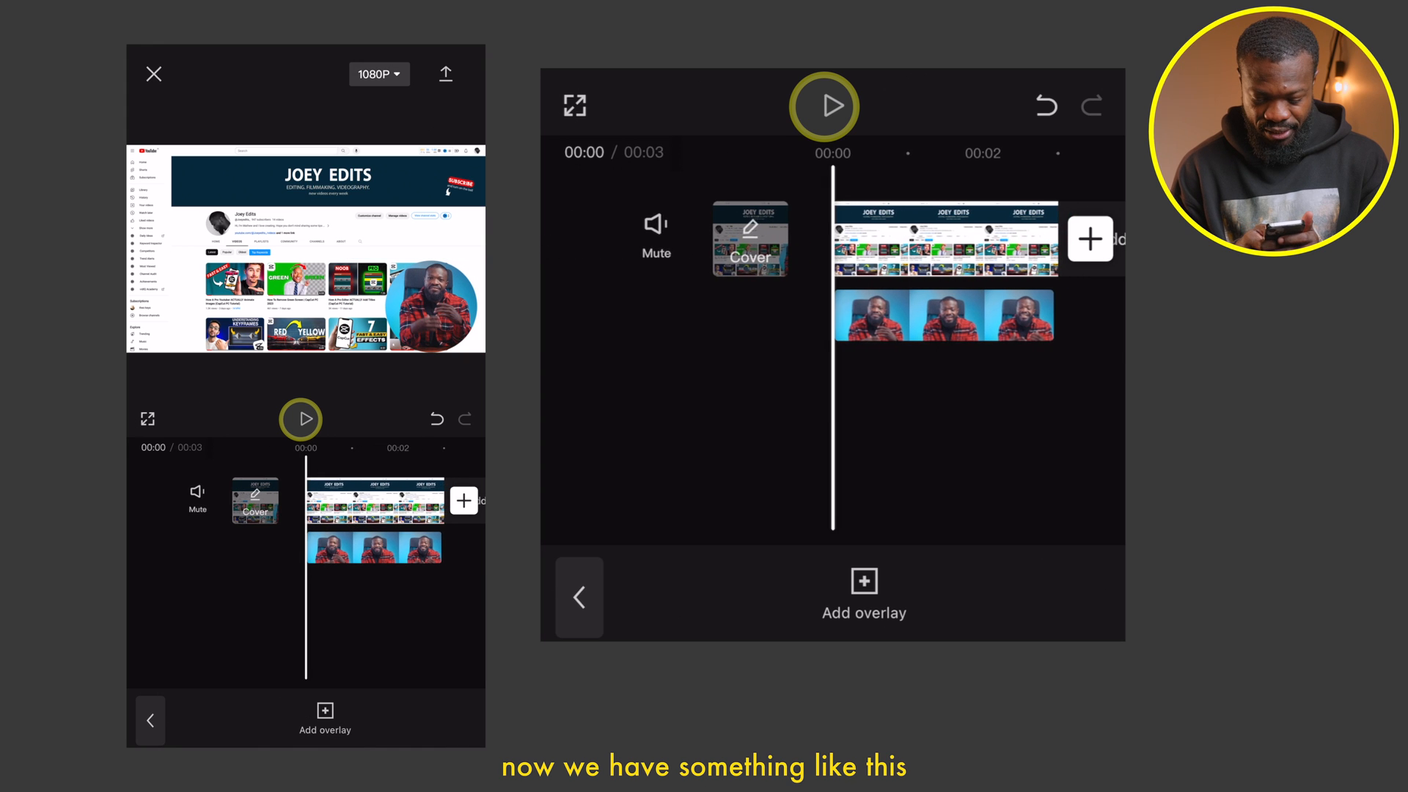
click(823, 105)
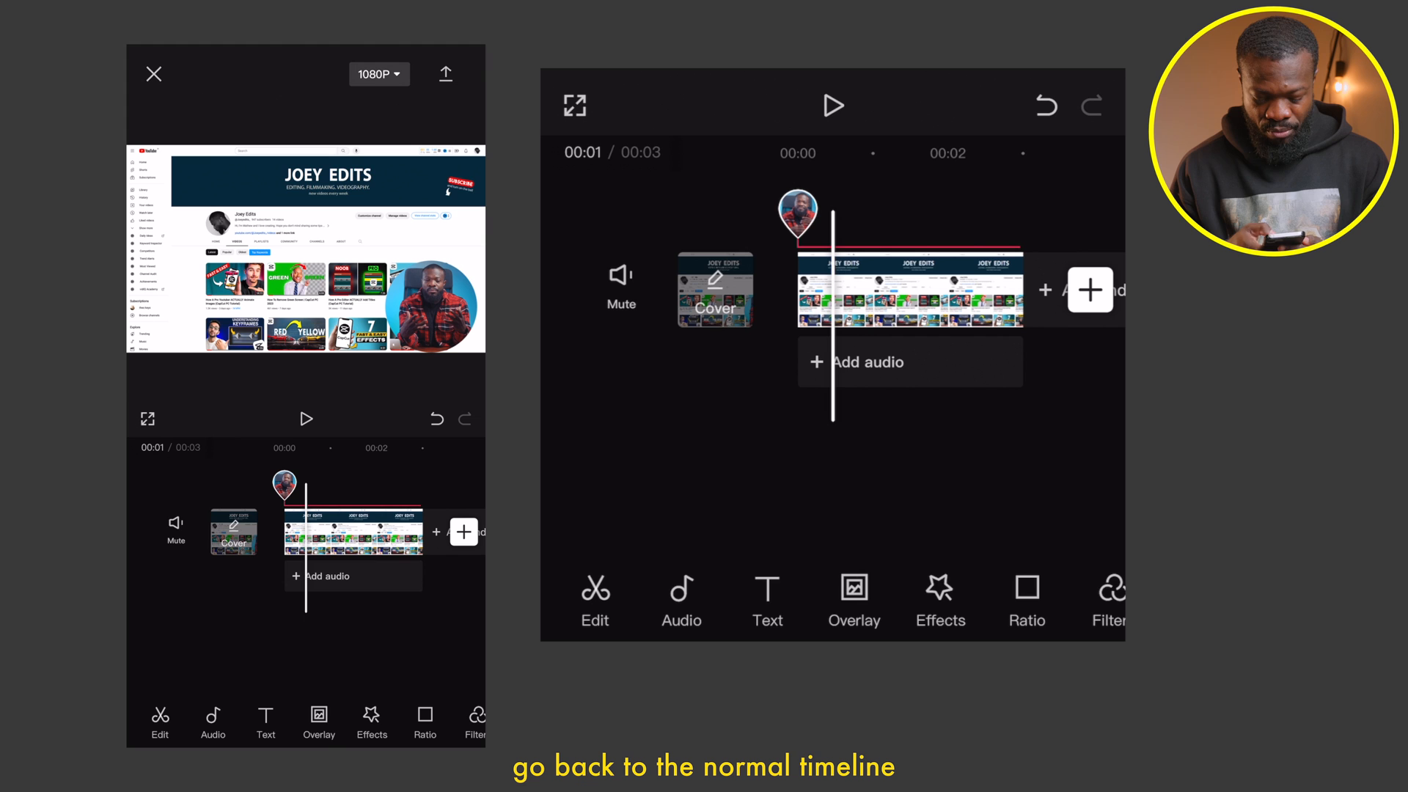
Return to the main toolbar and bring up the Text tools.
click(768, 602)
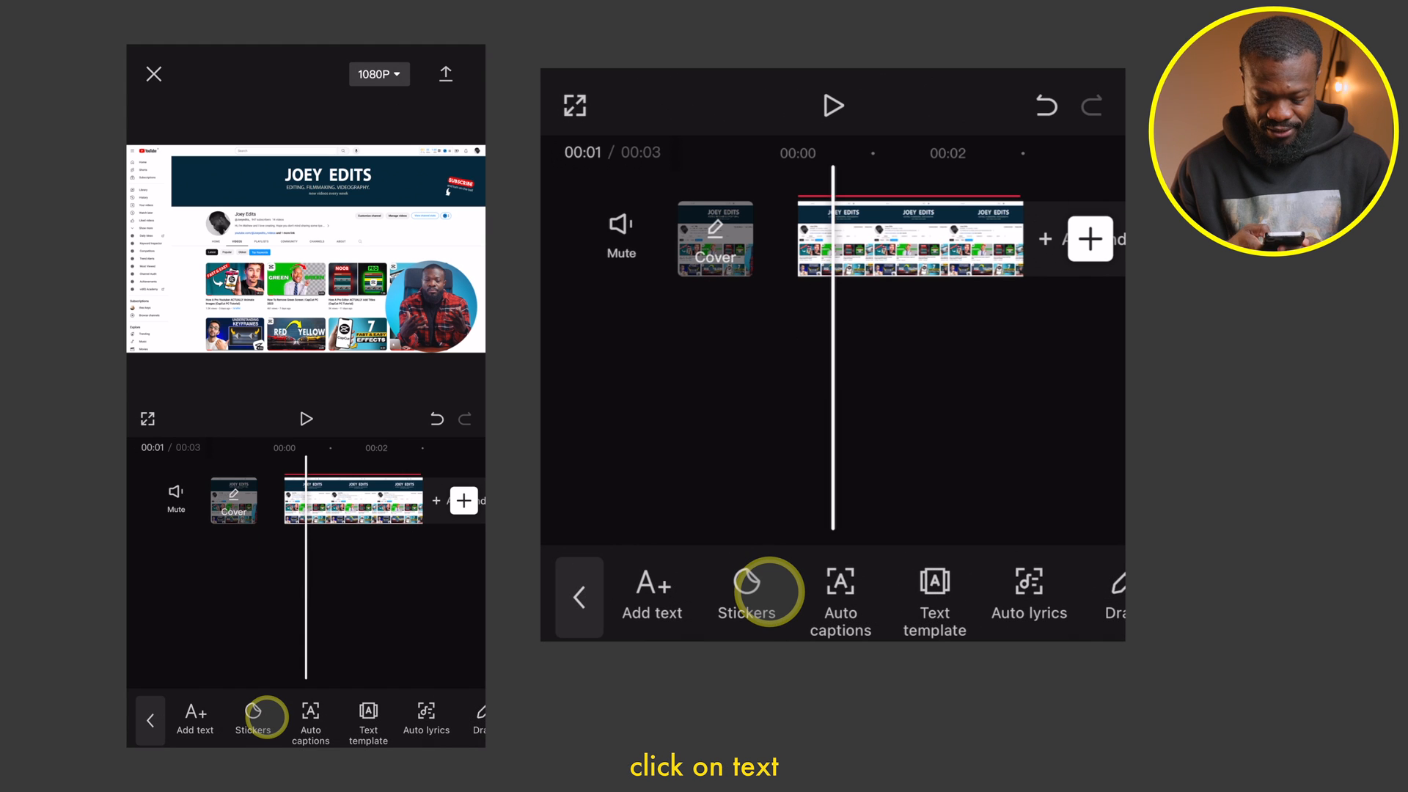
click(651, 596)
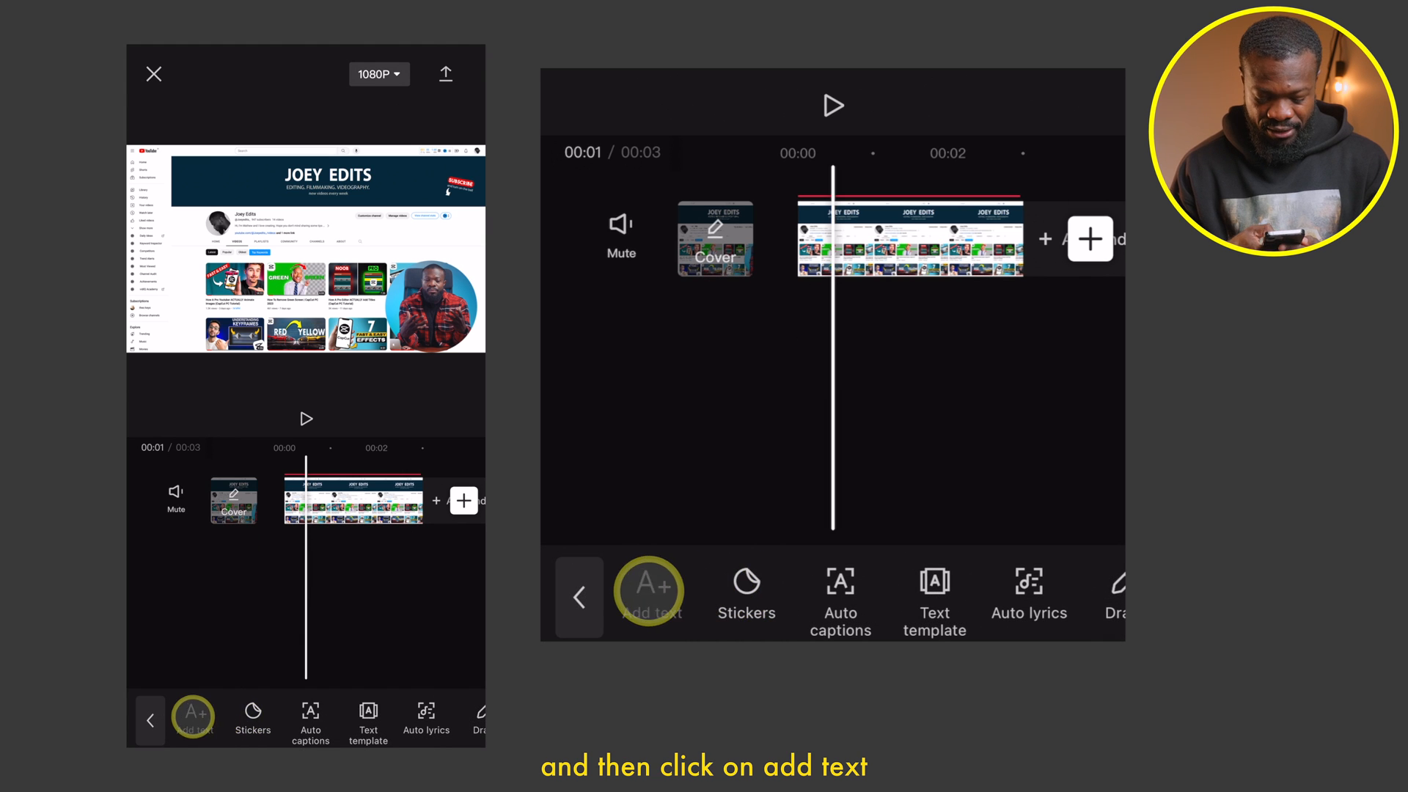
Add a text layer reading 'O' and set its font to Futura.
click(648, 591)
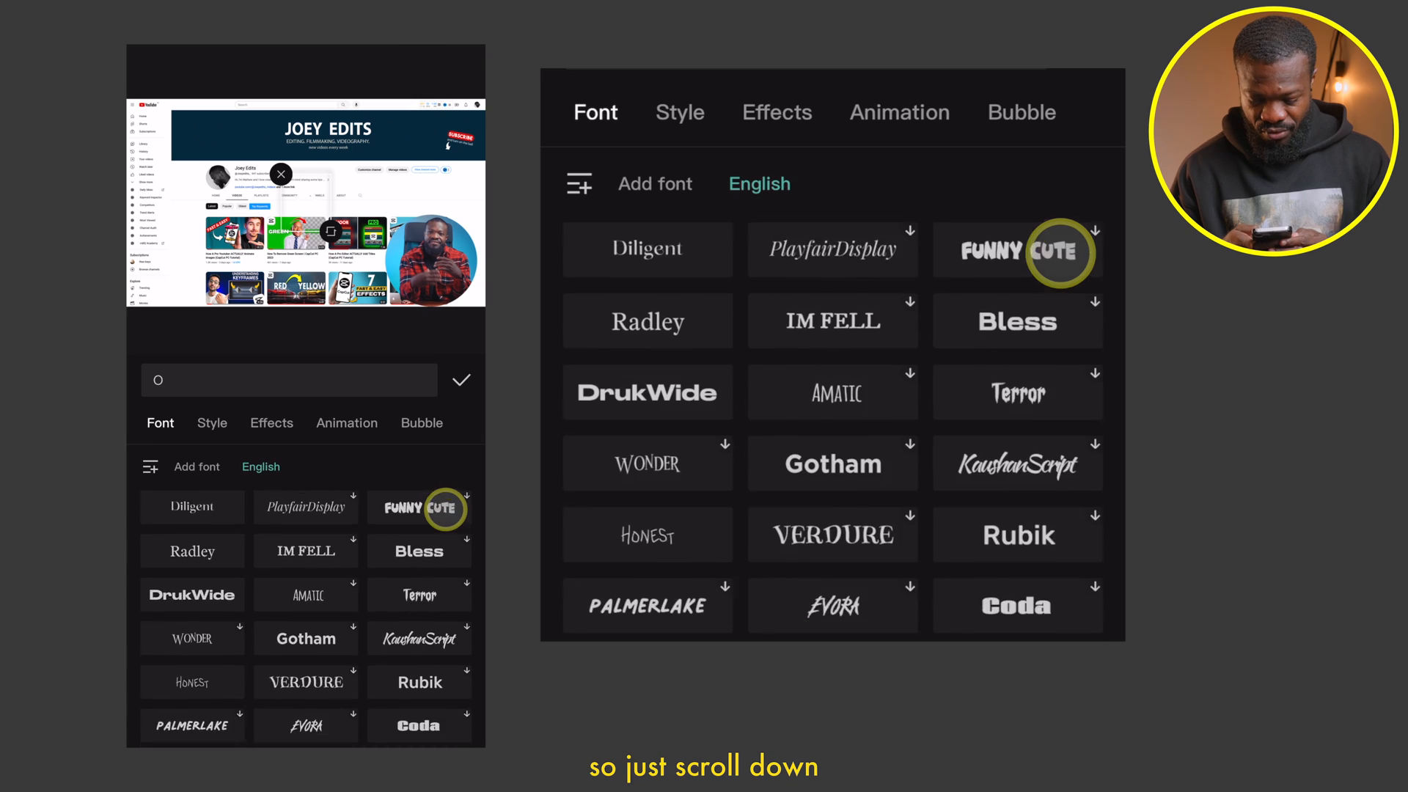
scroll(down, 3)
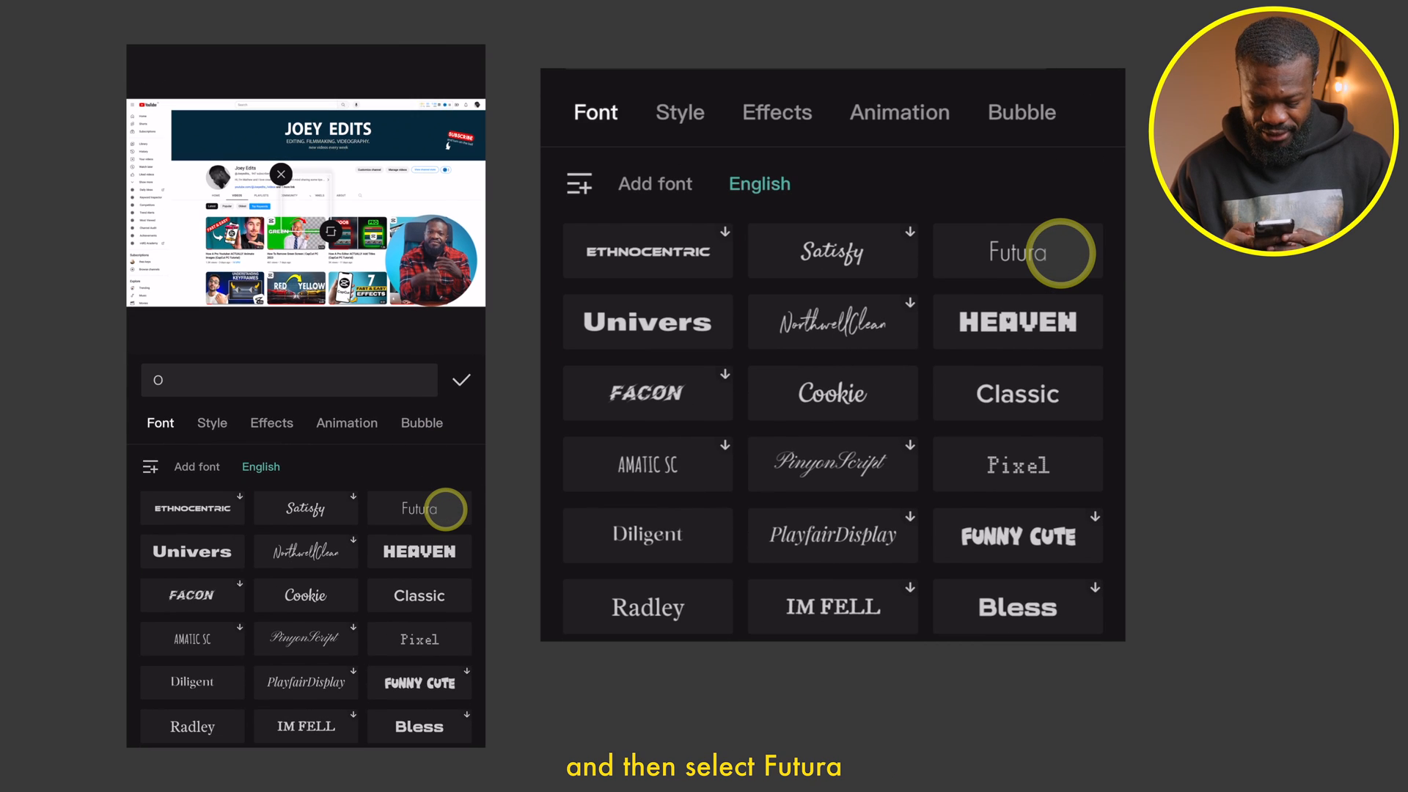
click(680, 112)
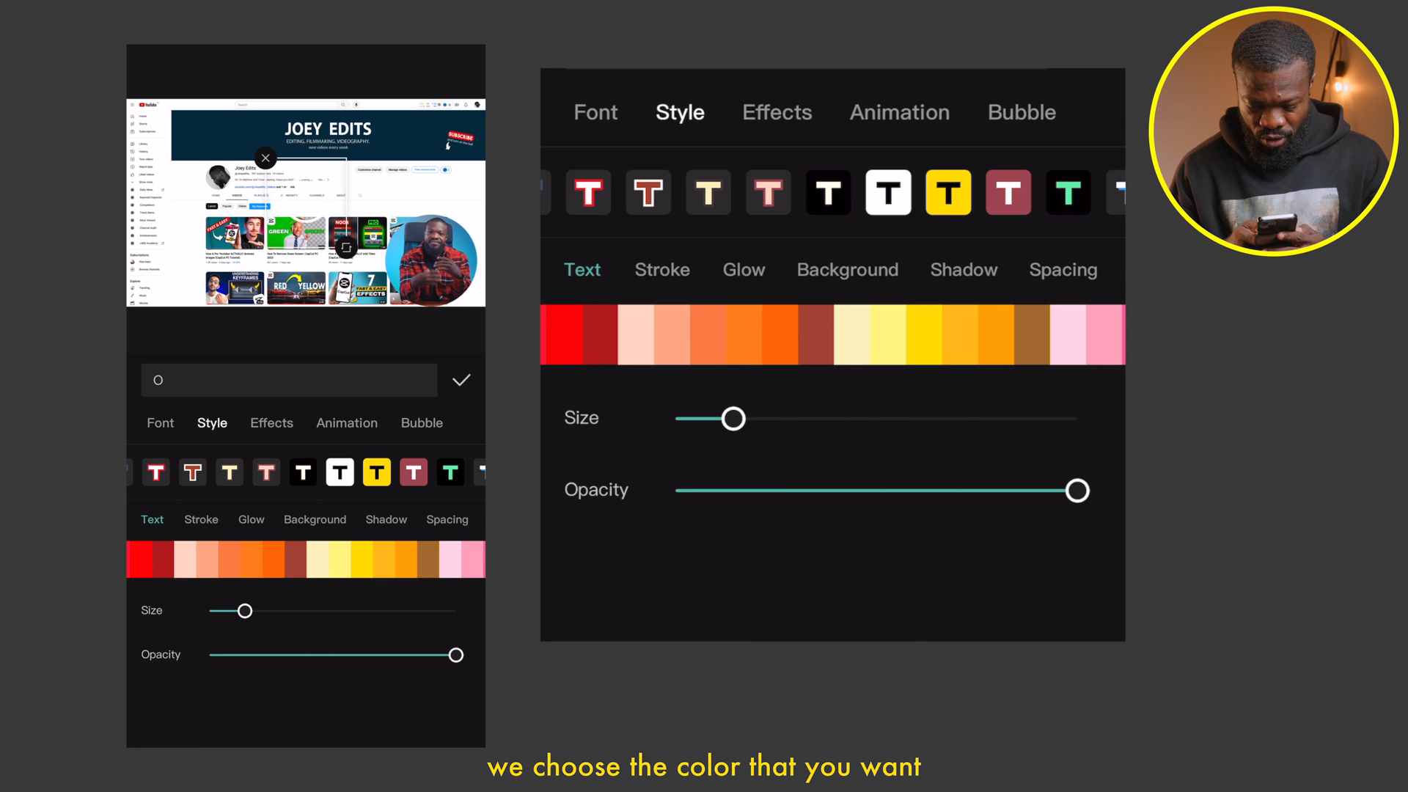
Color the O yellow, ring it around the circular overlay, confirm, and play back.
click(917, 335)
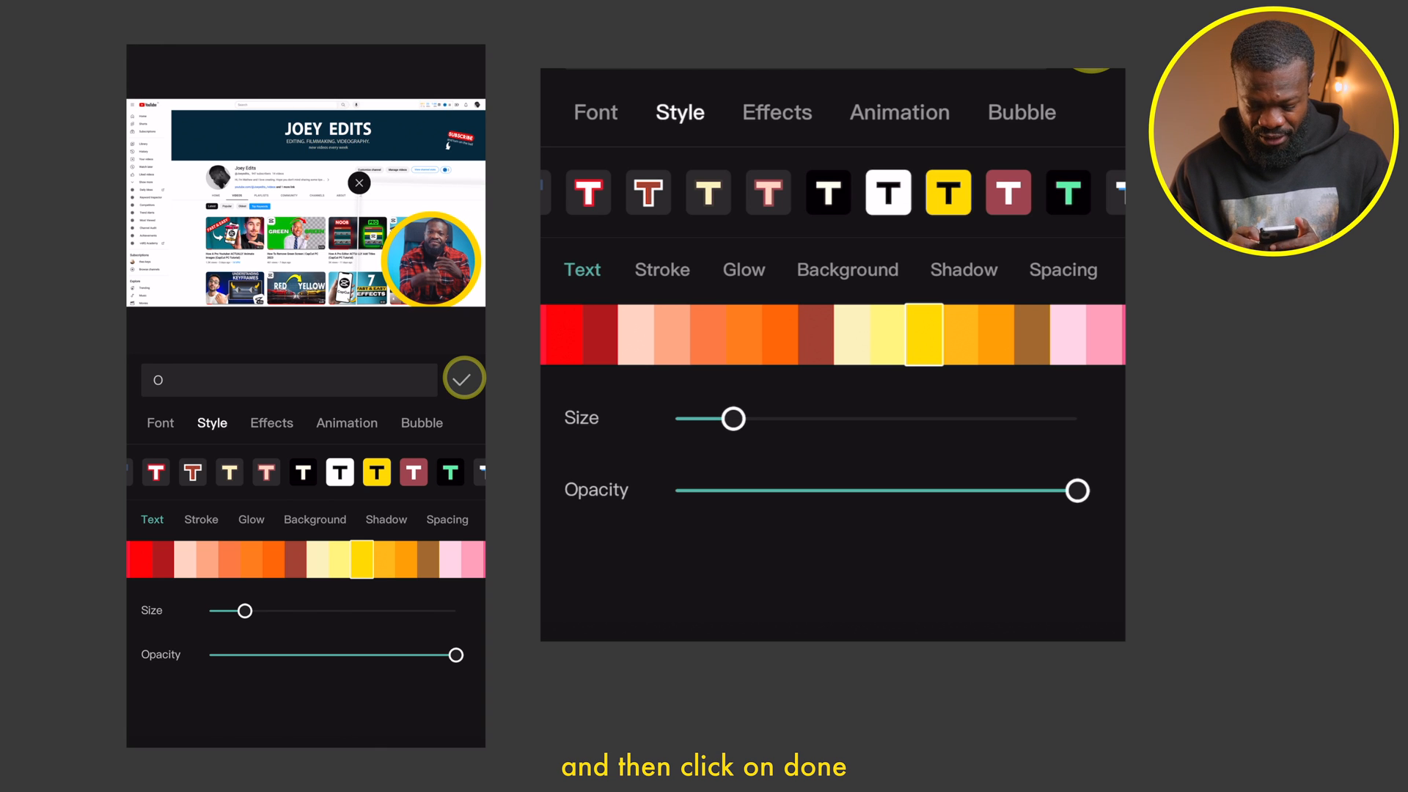
click(464, 377)
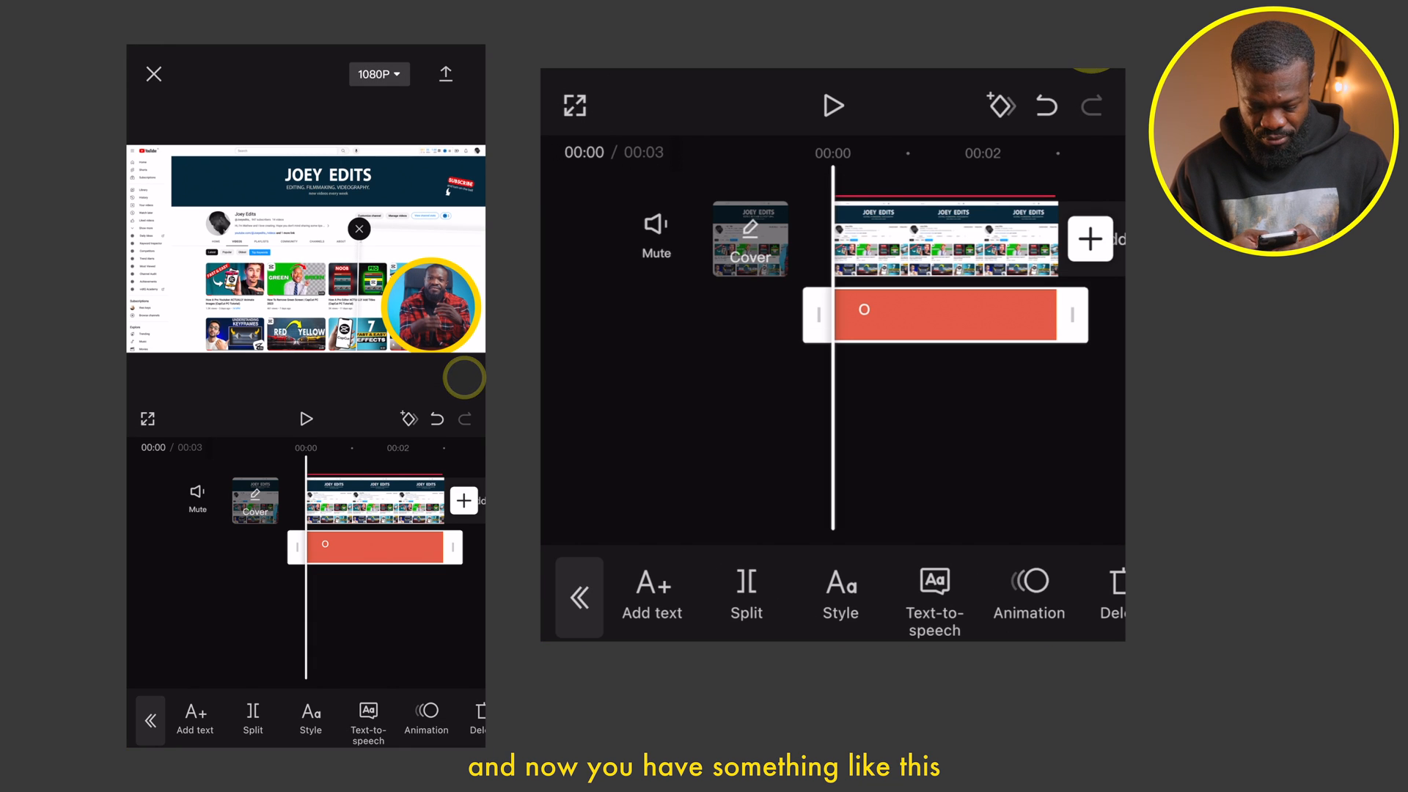
click(833, 105)
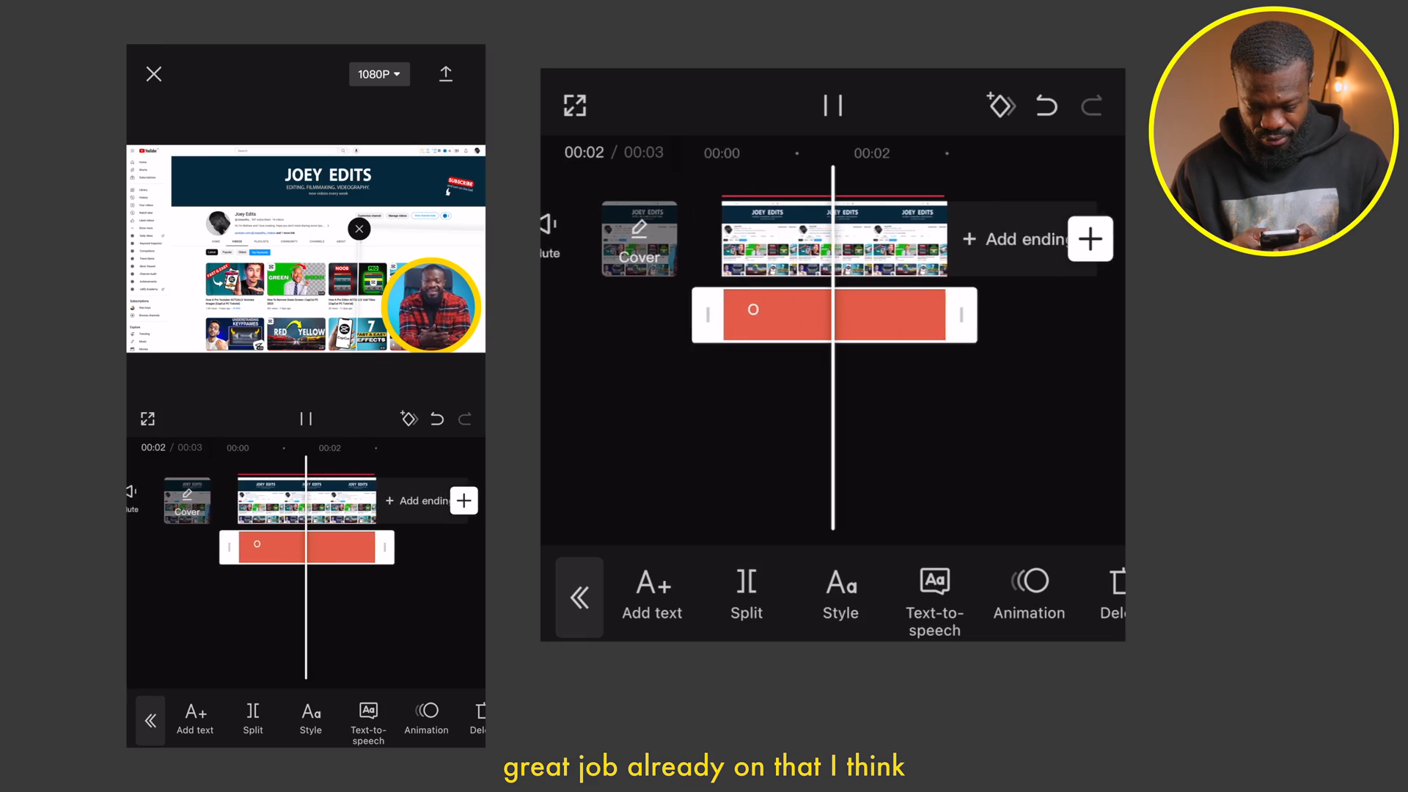